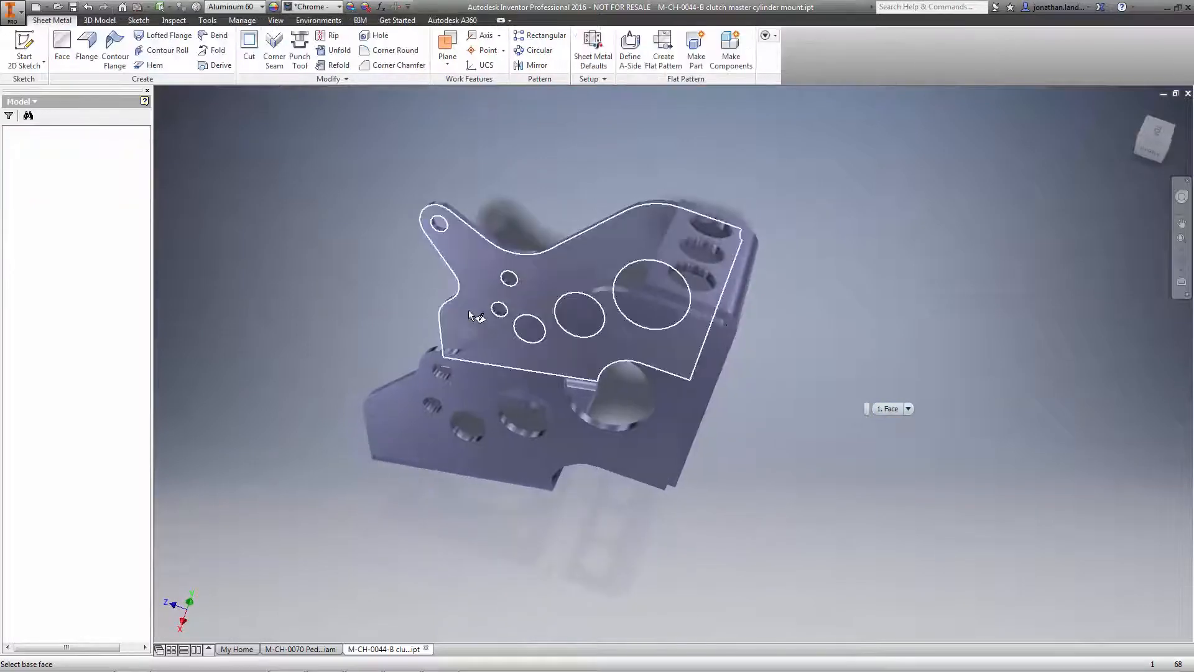
Make the plate face the sheet metal base in Aluminum 6061 and generate the mount's flat pattern
{"action": "left_click", "coordinate": [592, 46]}
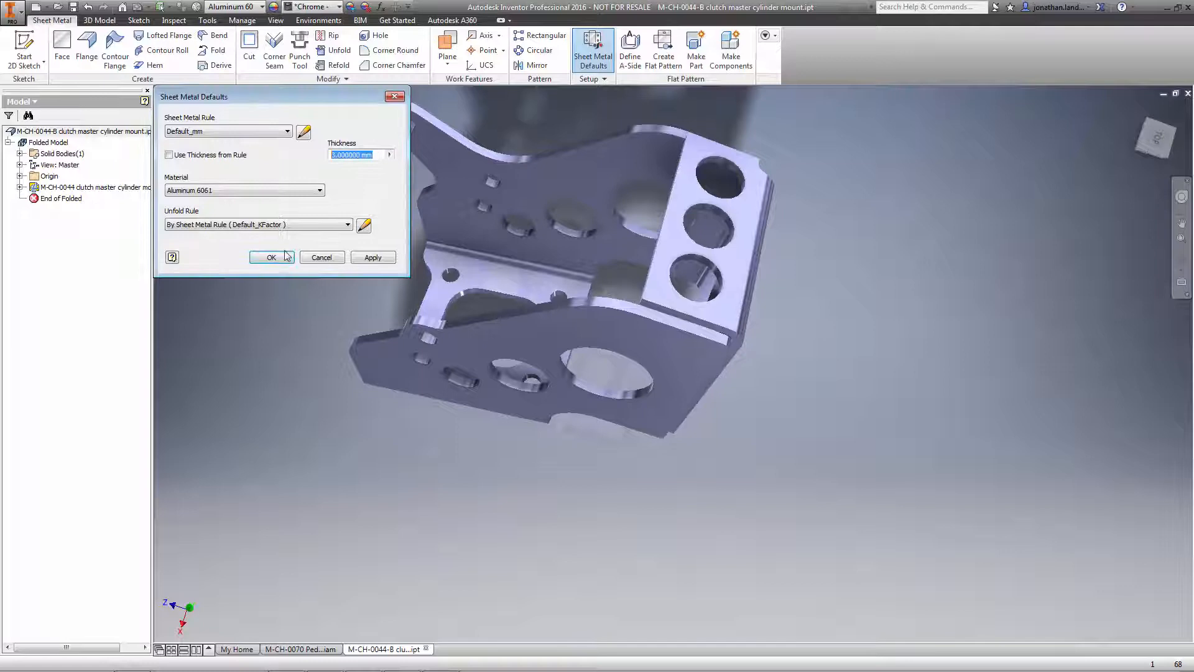
{"action": "left_click", "coordinate": [271, 256]}
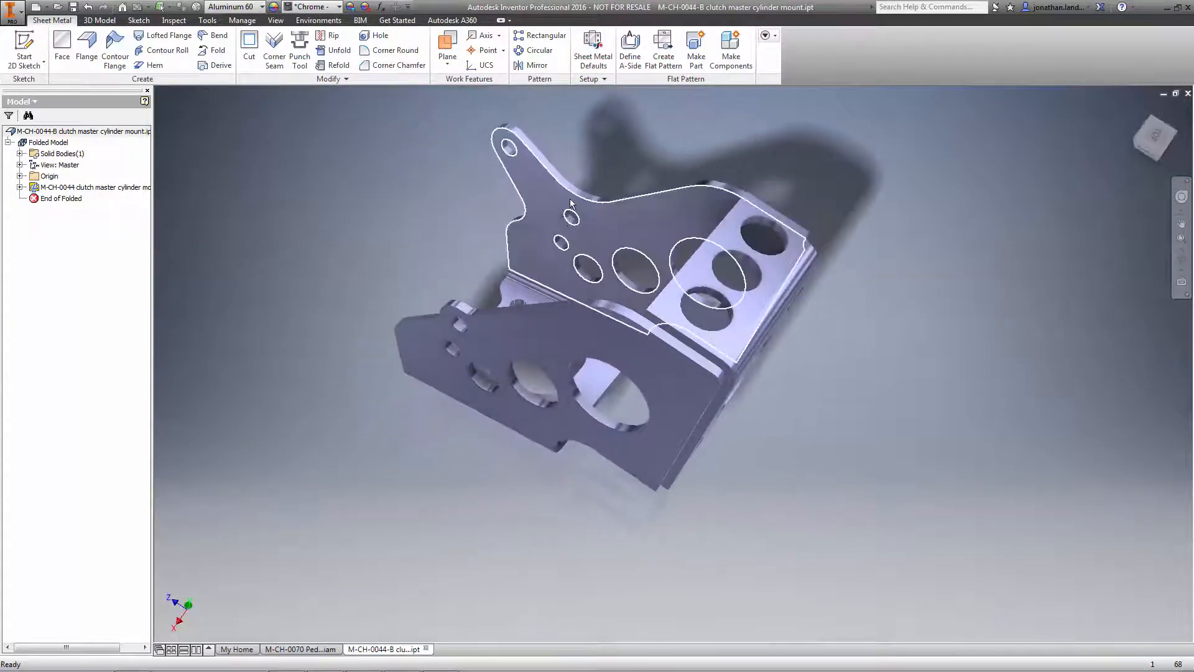
{"action": "left_click", "coordinate": [663, 50]}
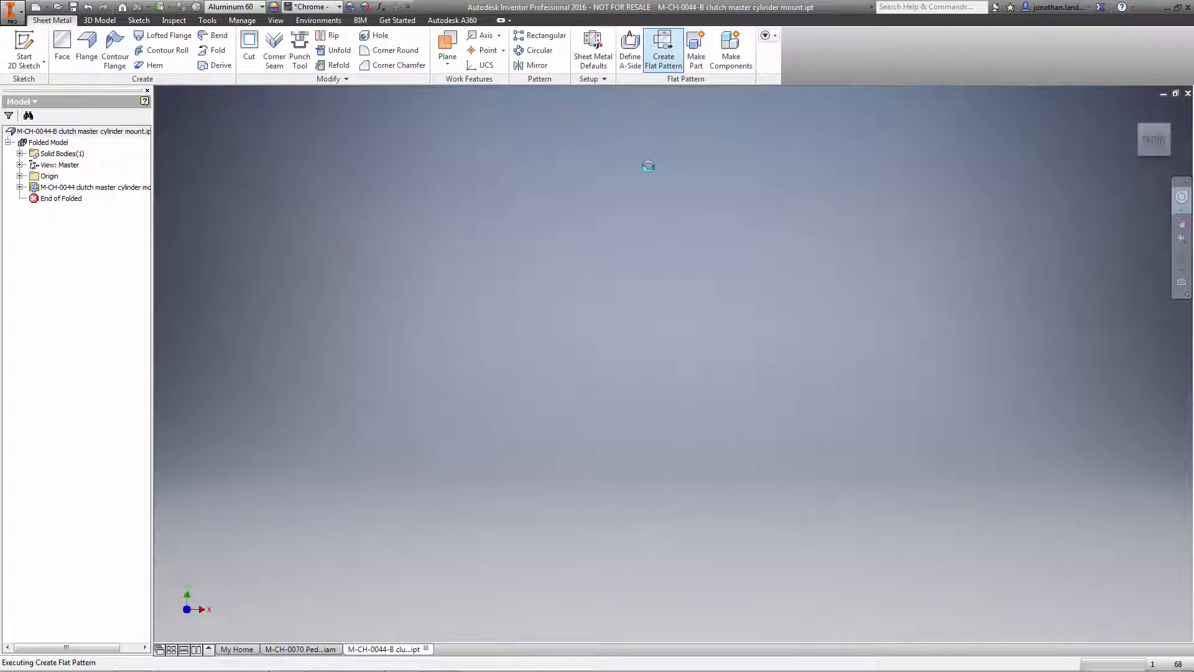
Switch to the M-CH-0052-SM Throttle Cable Mount part with its dimensioned rectangular sketch
{"action": "left_click", "coordinate": [663, 50]}
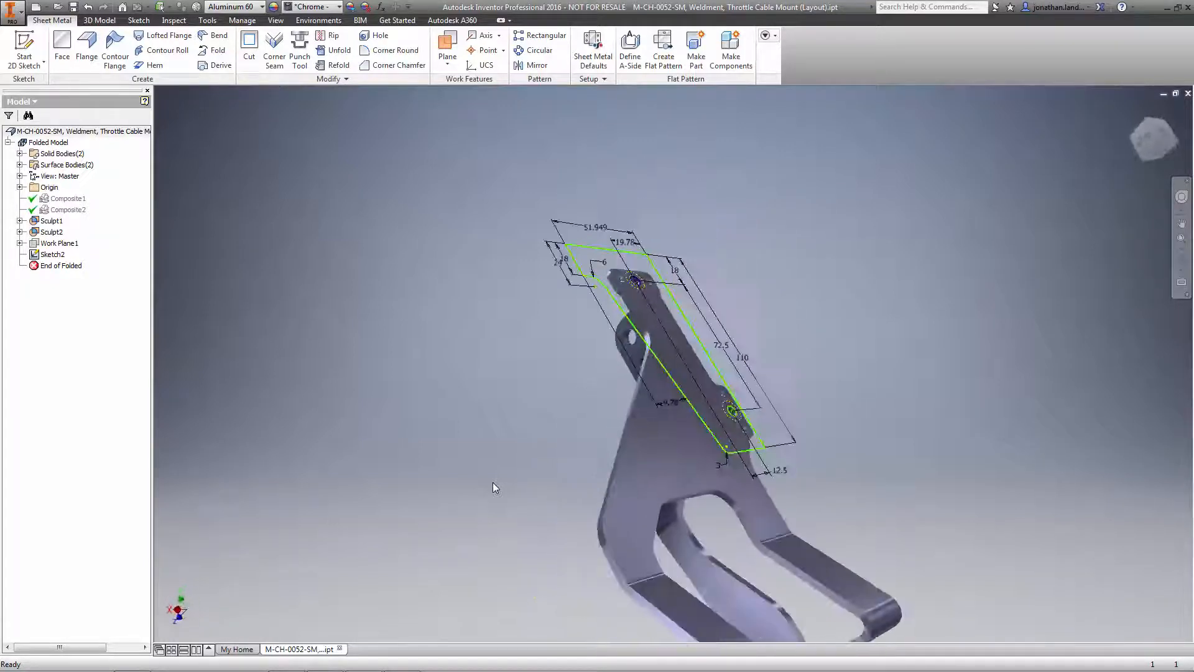
Create a sheet metal face from the rectangular sketch profile and start a flange on it
{"action": "left_click", "coordinate": [63, 50]}
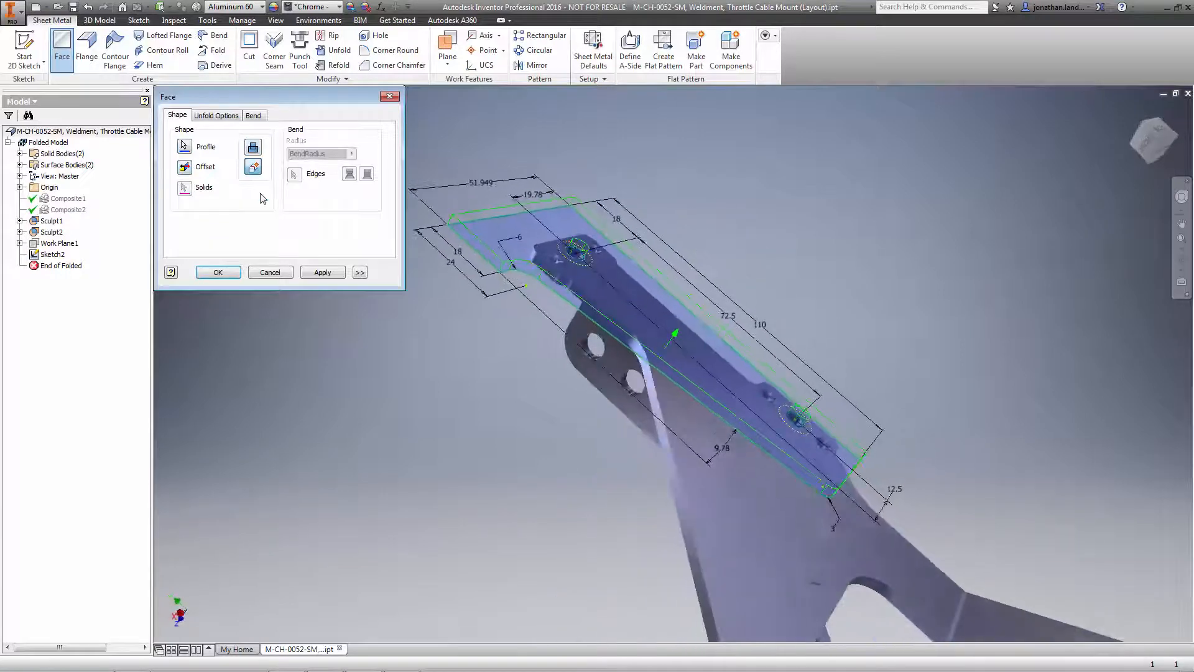
{"action": "left_click", "coordinate": [219, 273]}
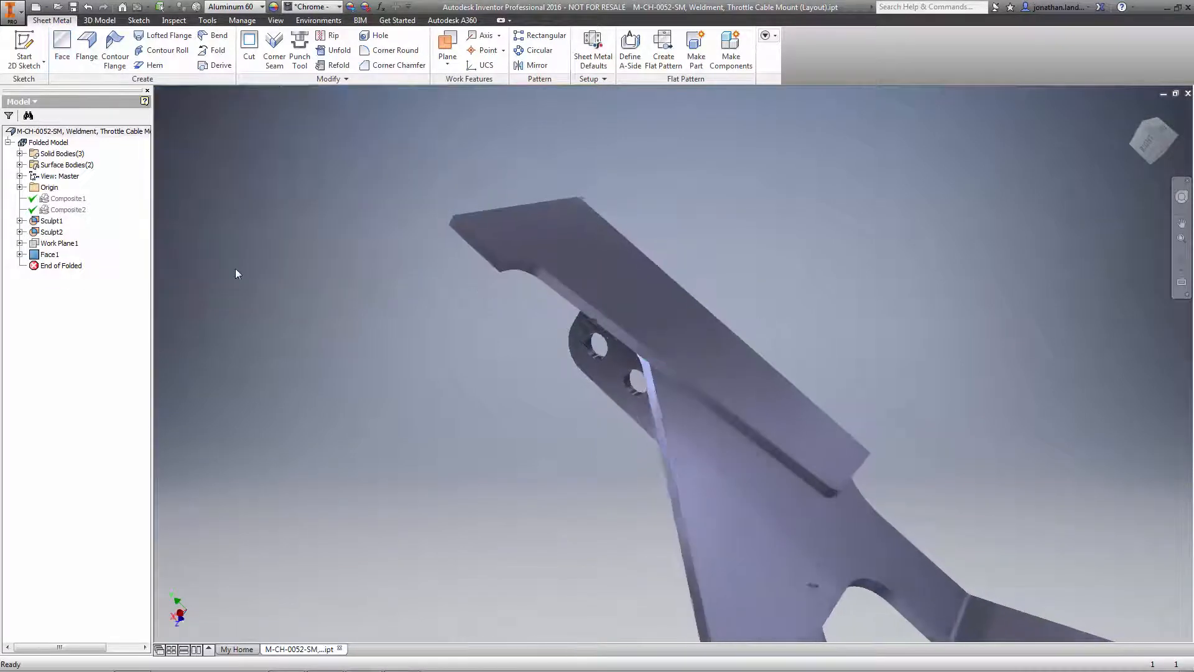
{"action": "right_click", "coordinate": [236, 273]}
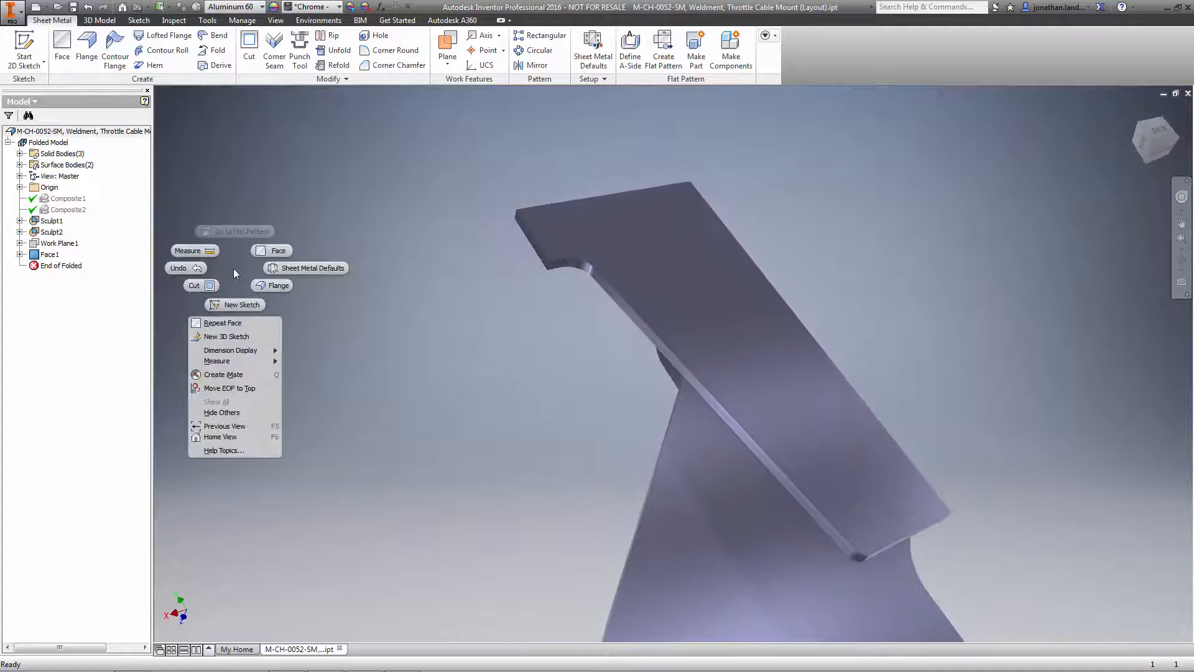
{"action": "left_click", "coordinate": [277, 285]}
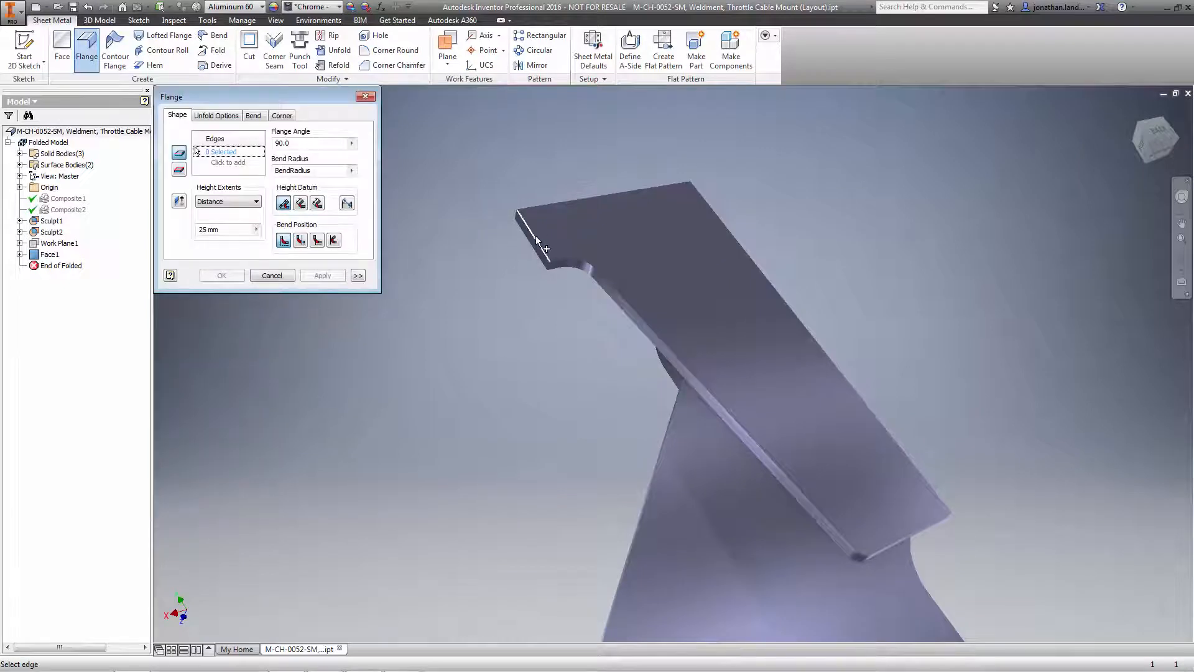
Flange the short end edge at 40 degrees, 75 mm distance and zero bend radius
{"action": "left_click", "coordinate": [524, 225]}
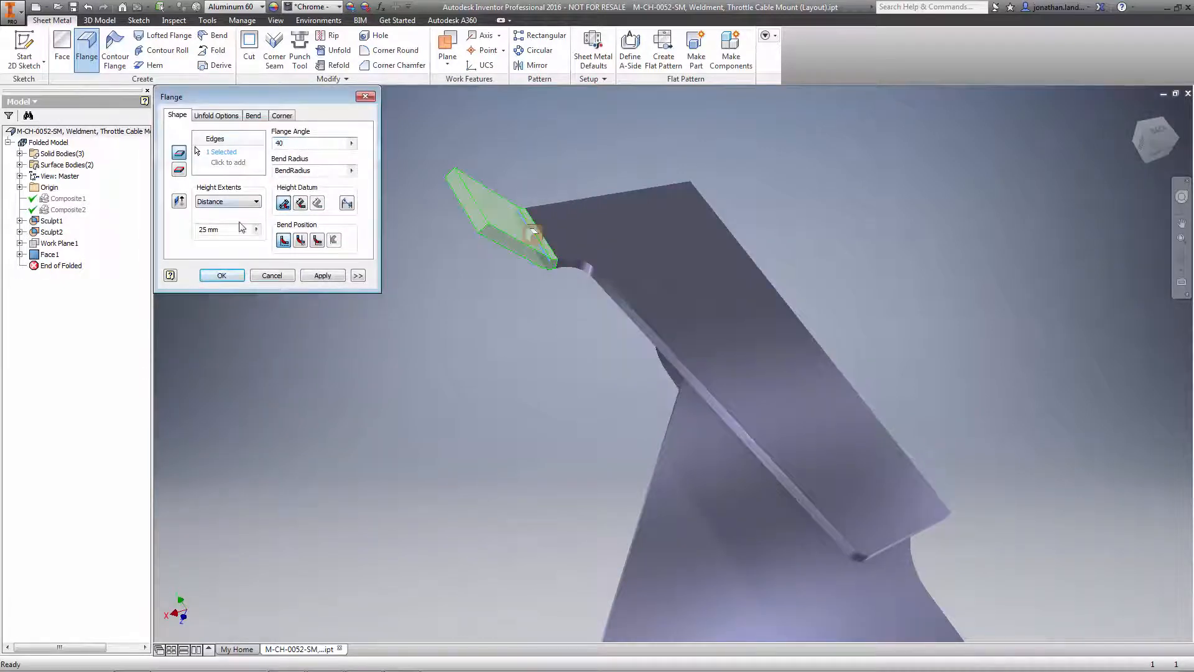
{"action": "type", "text": "75"}
{"action": "type", "text": "0"}
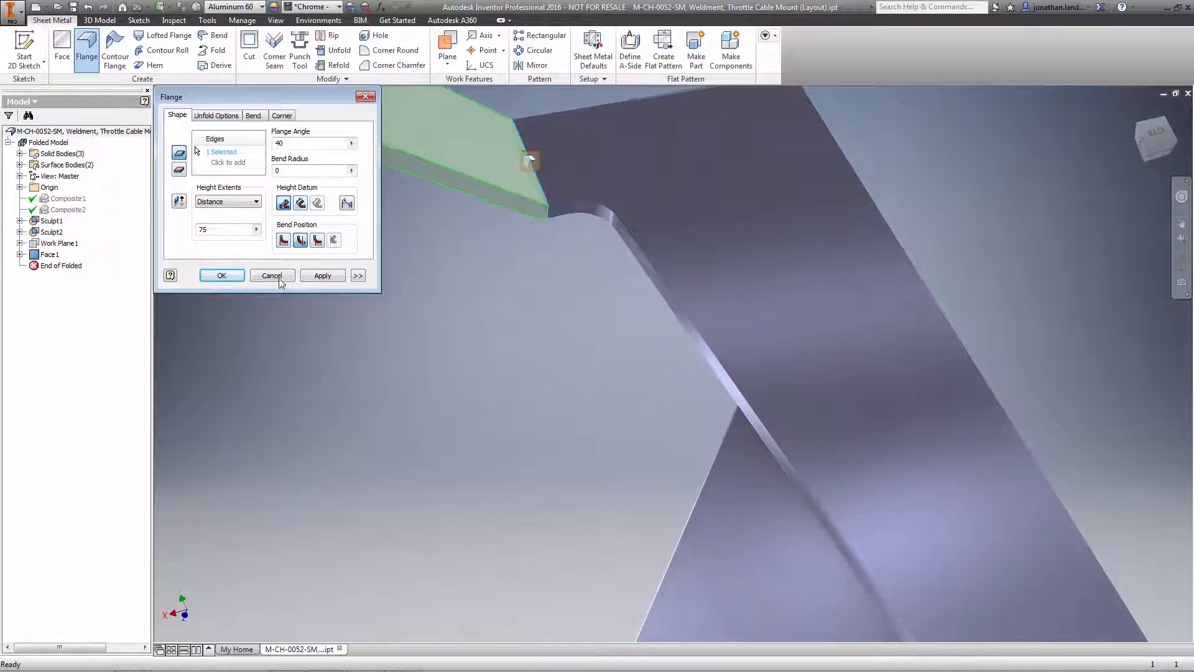
{"action": "left_click", "coordinate": [221, 275]}
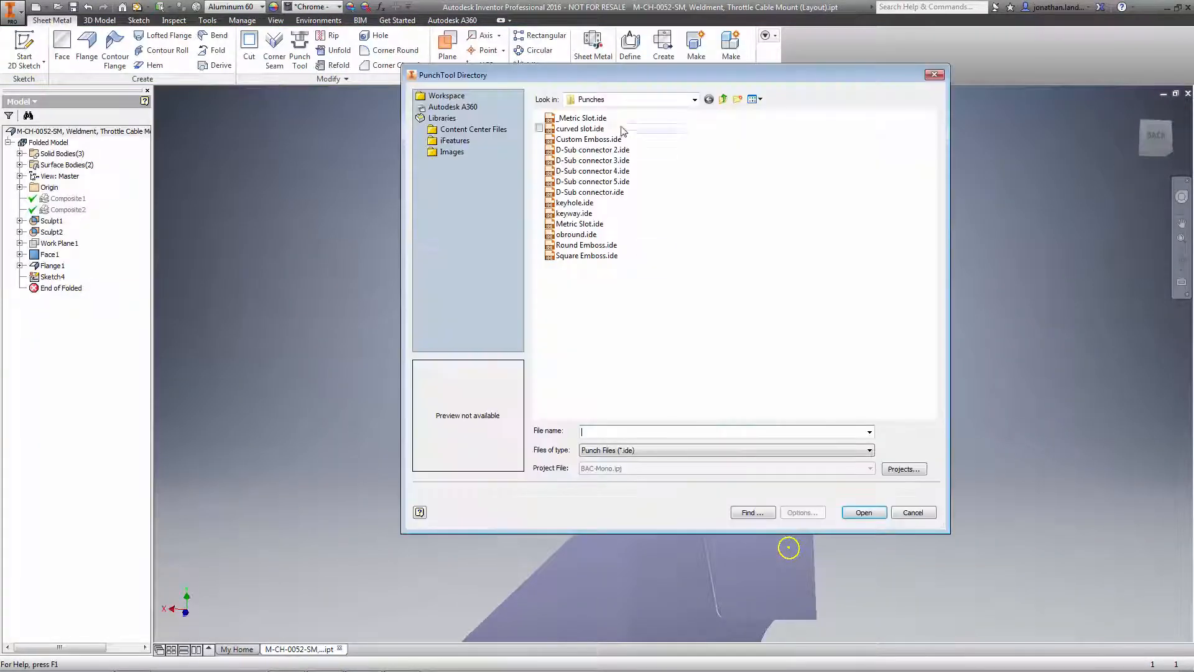
Place the library slot punch at both sketched centre points and finish
{"action": "left_click", "coordinate": [863, 511]}
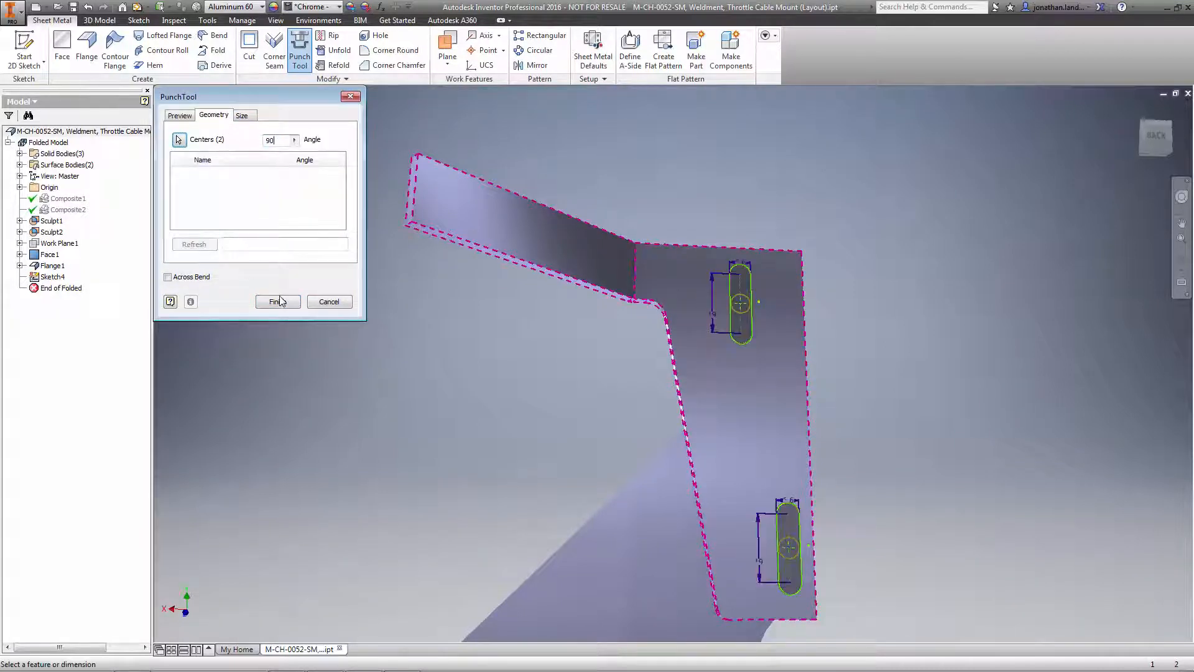
{"action": "left_click", "coordinate": [274, 301]}
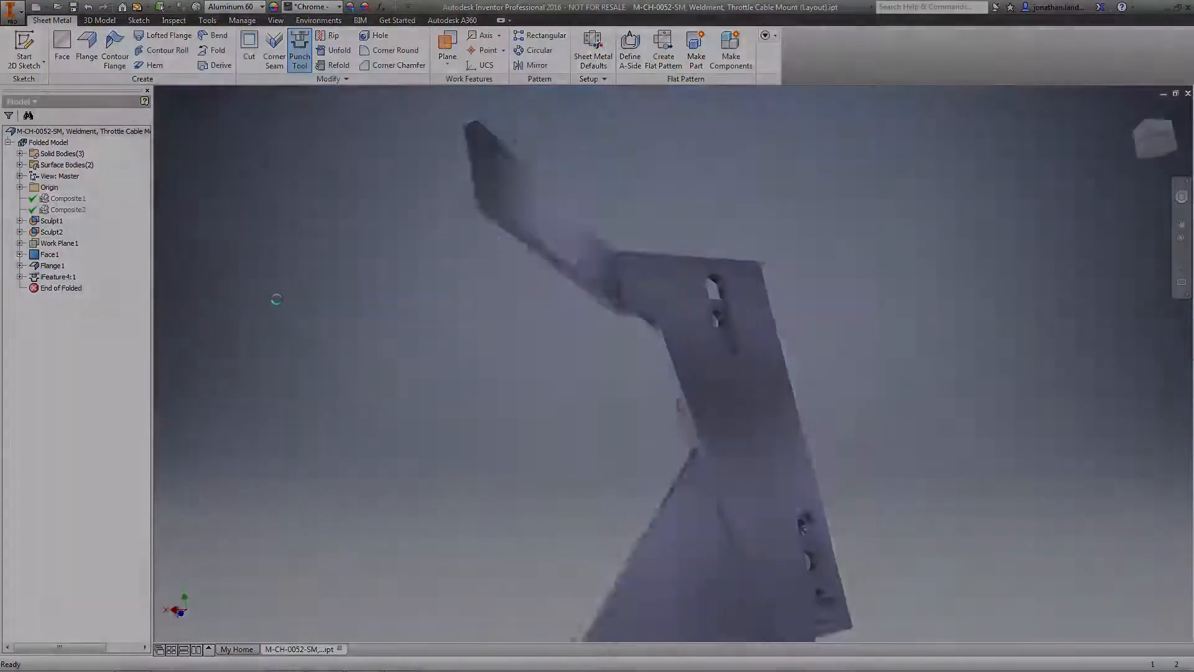
{"action": "right_click", "coordinate": [35, 157]}
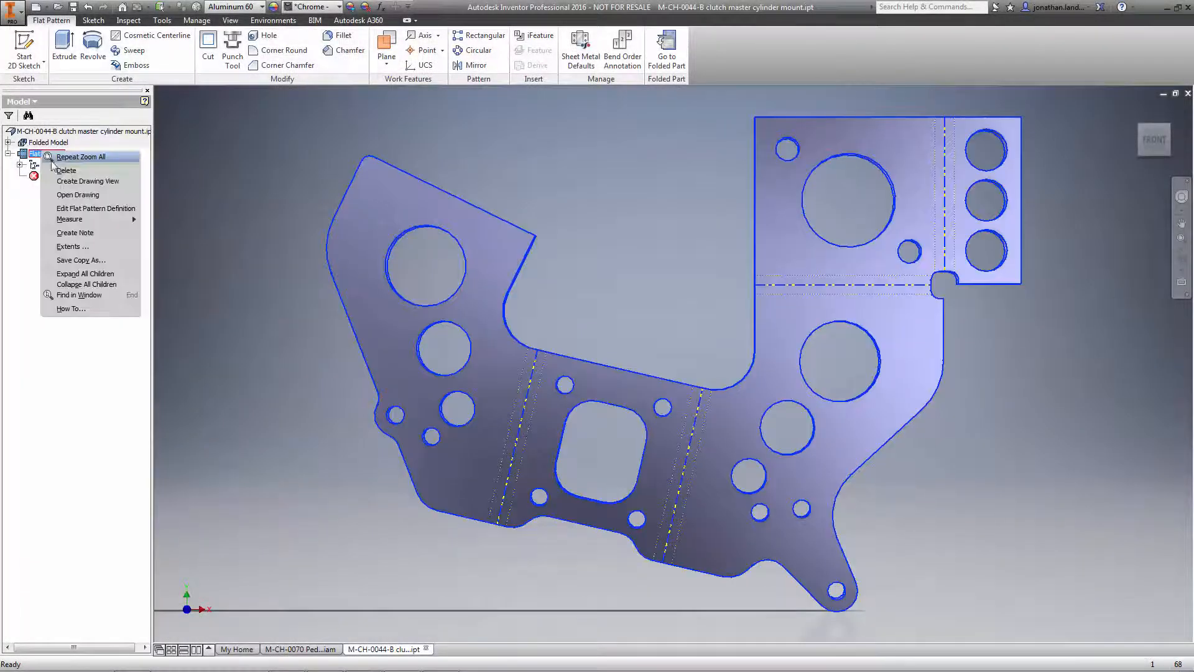
Save a copy of the flat pattern as DXF and show its geometry export options
{"action": "left_click", "coordinate": [81, 260]}
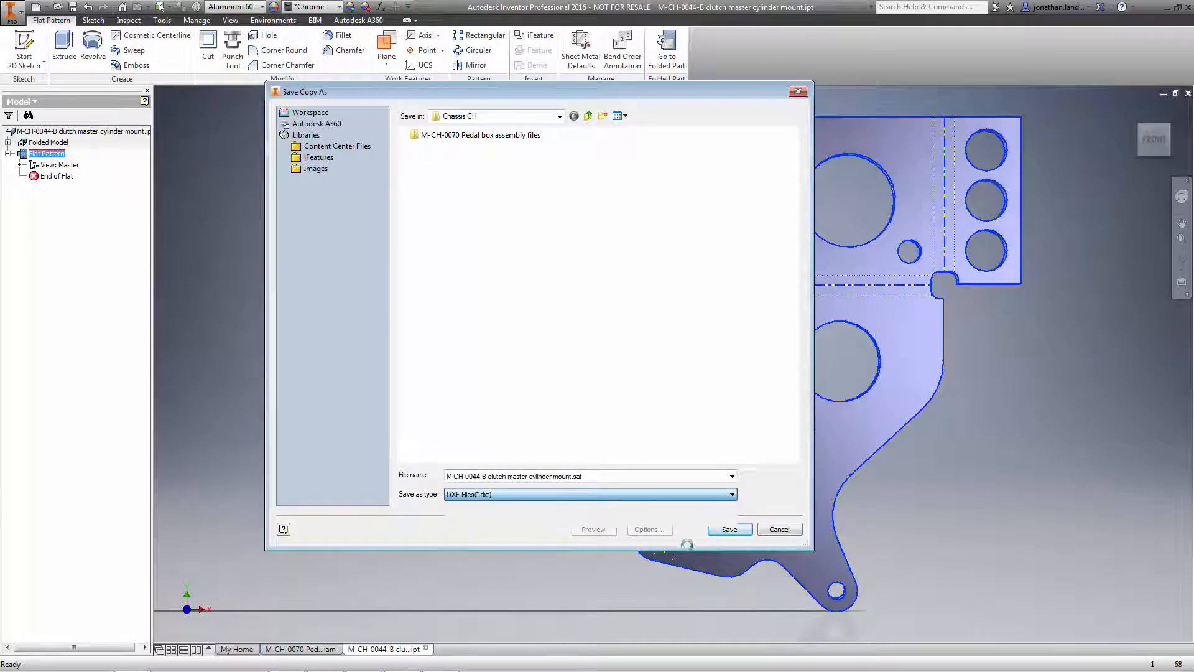
{"action": "left_click", "coordinate": [728, 528]}
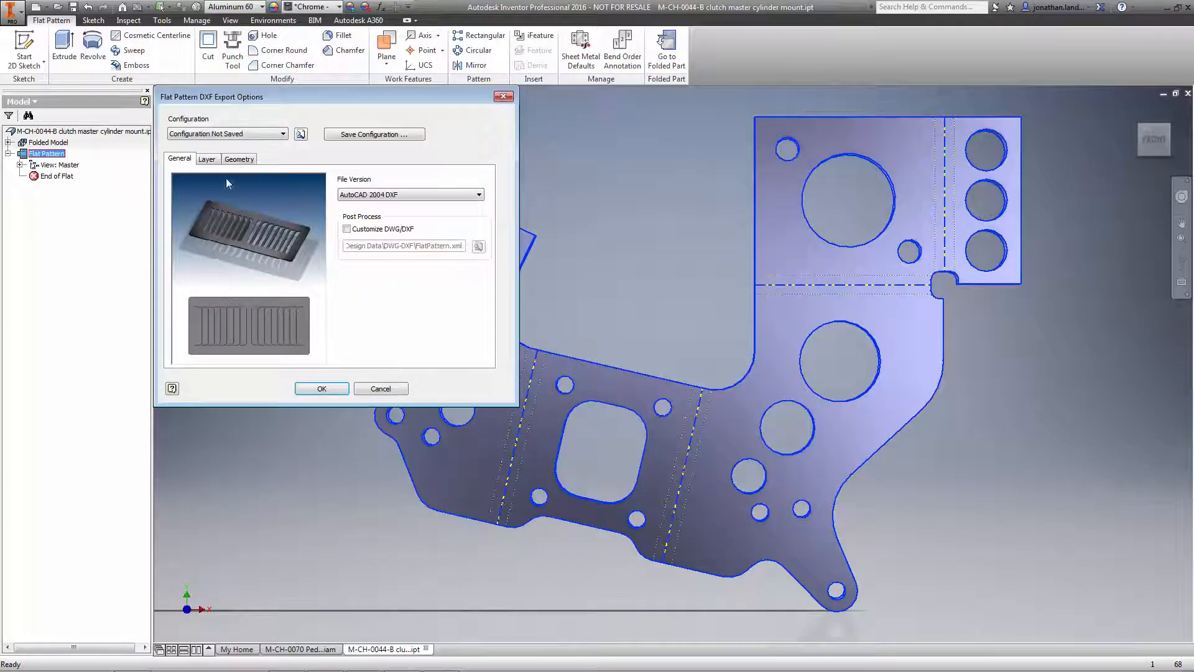
{"action": "left_click", "coordinate": [239, 158]}
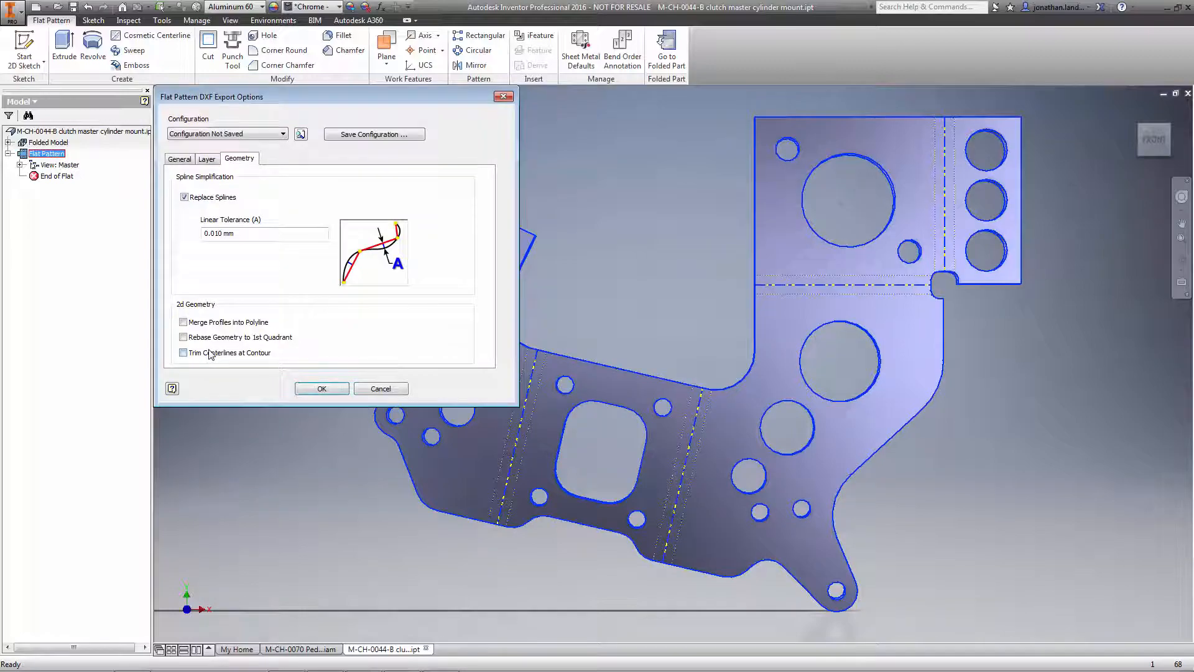